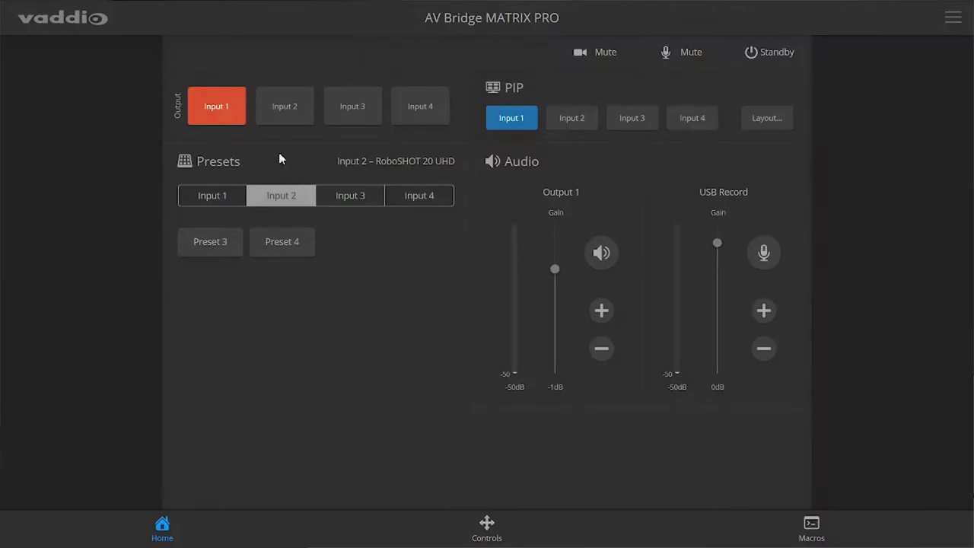
Route Input 2 and then Input 4 to the output.
left_click(284, 106)
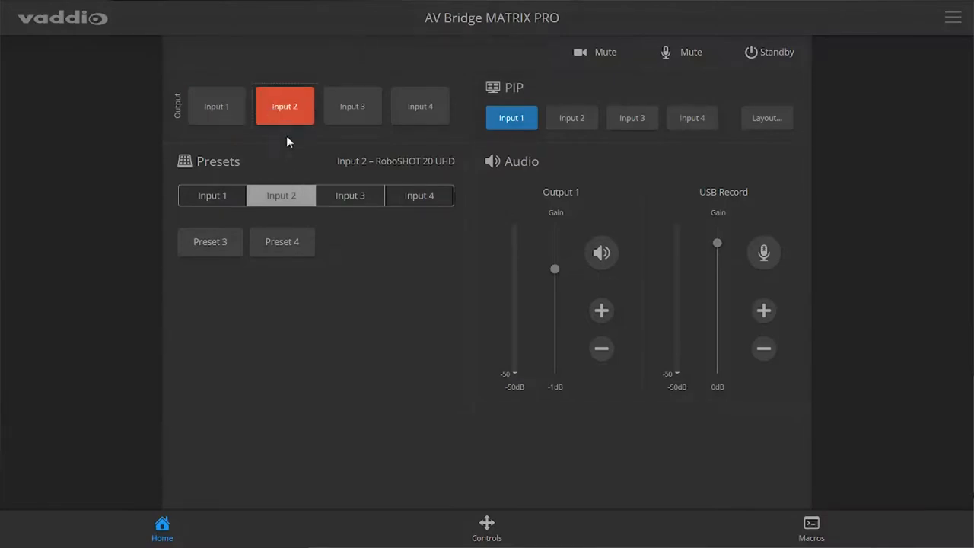
mouse_move(290, 158)
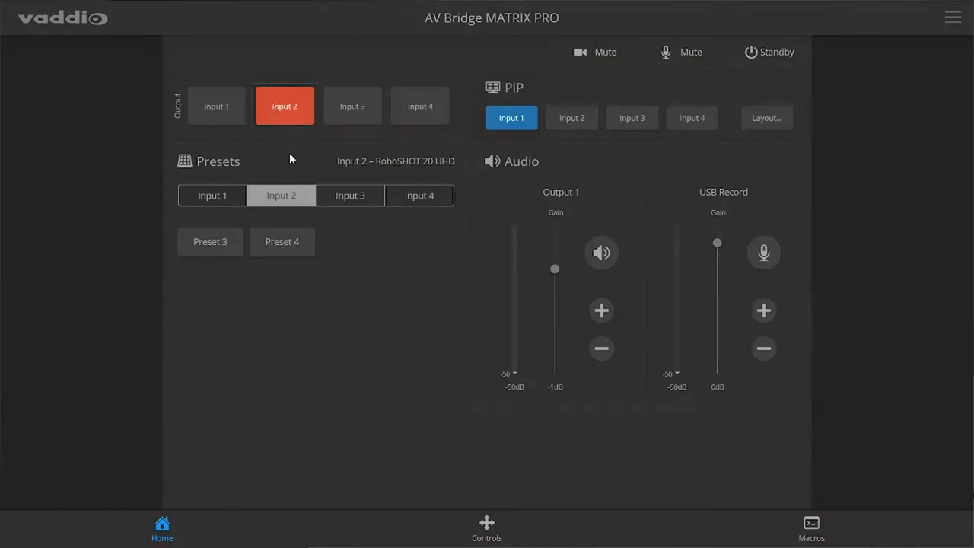
left_click(352, 106)
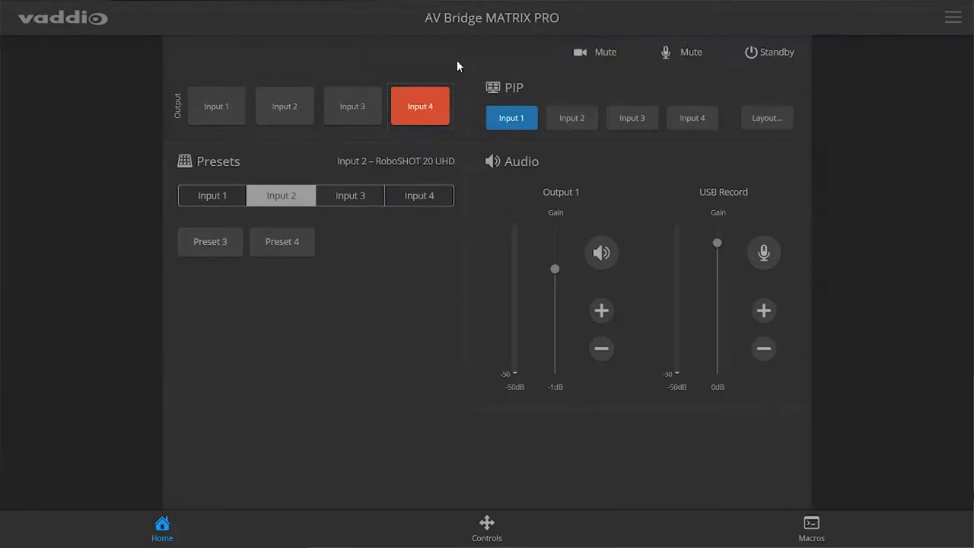
mouse_move(571, 117)
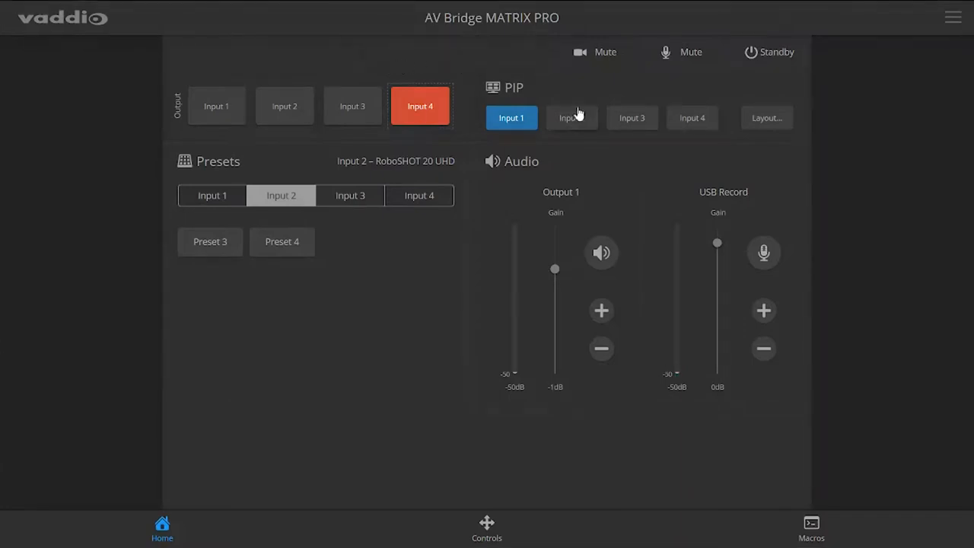
left_click(572, 117)
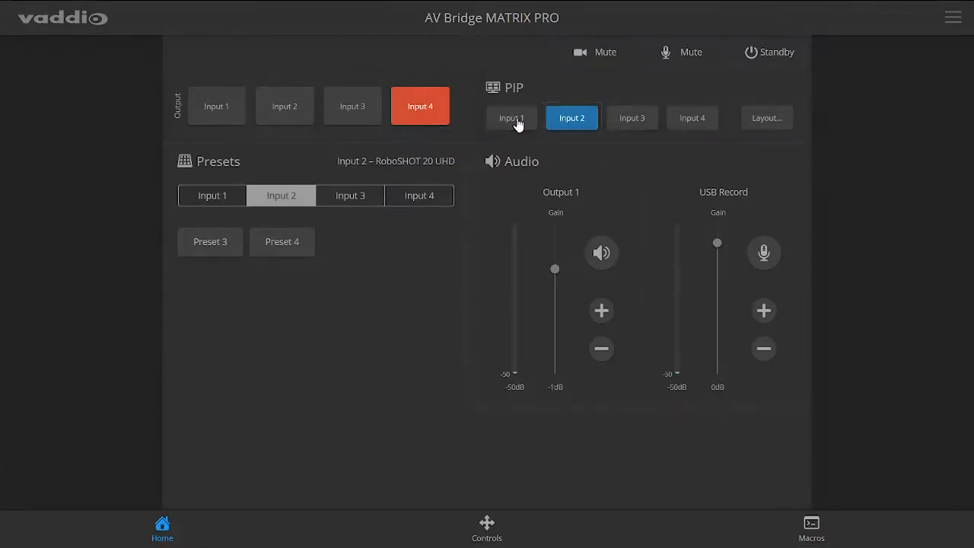
left_click(511, 118)
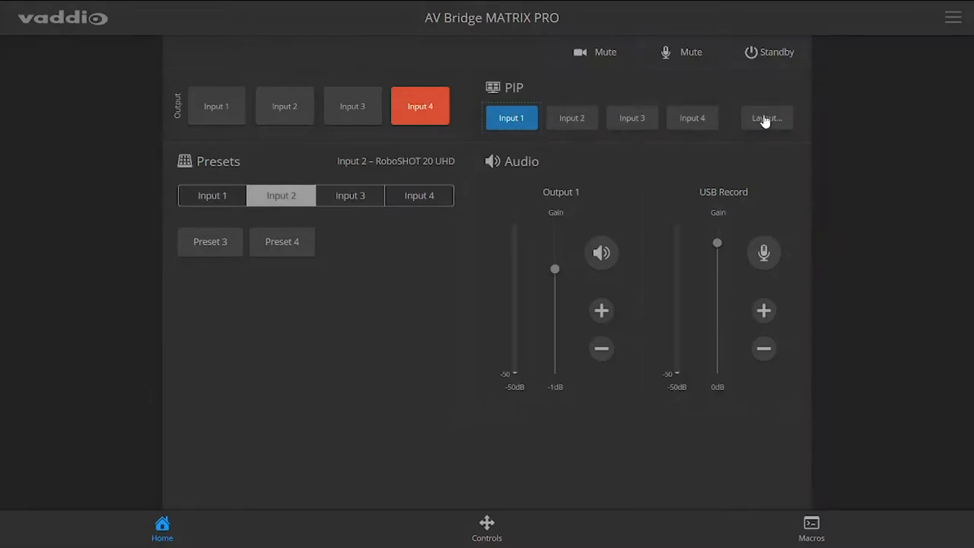
left_click(766, 118)
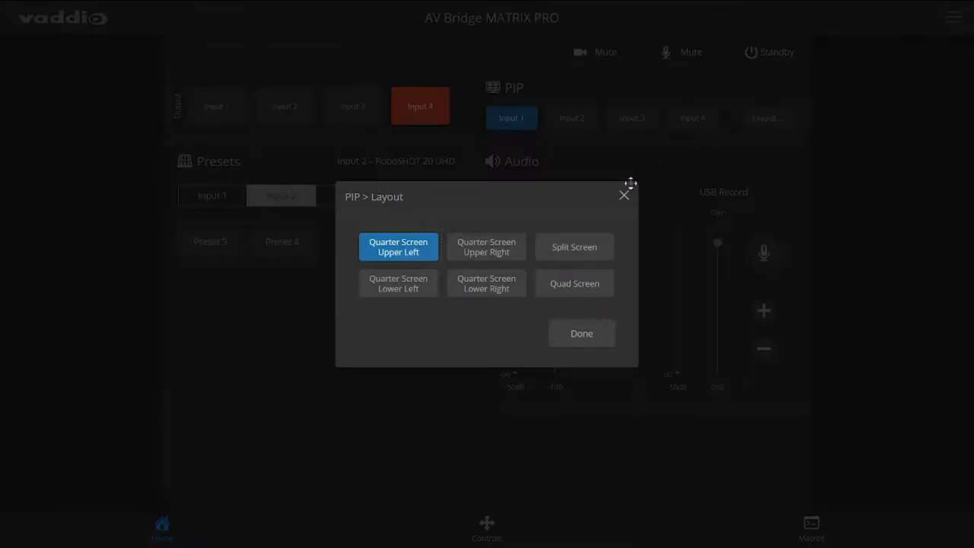
left_click(581, 333)
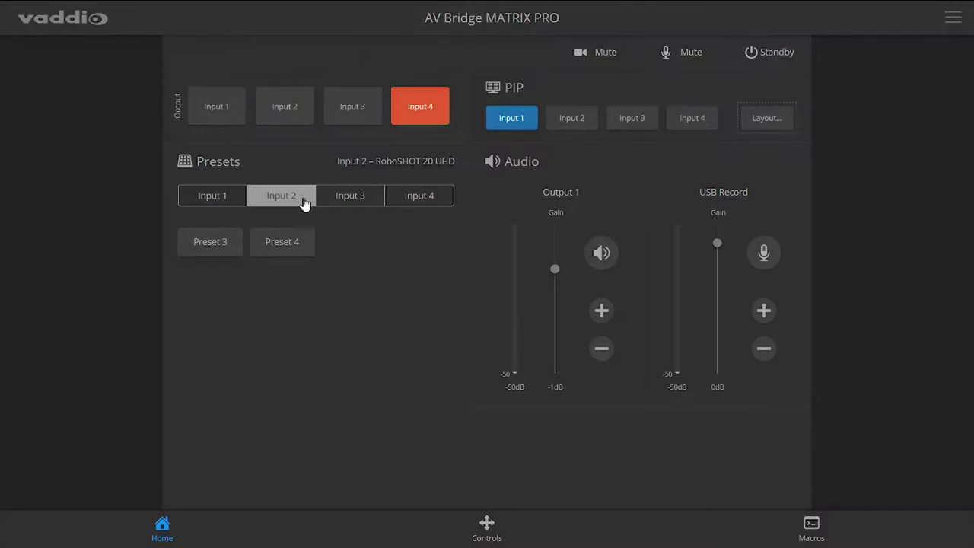
Show the Input 1 (HD-22) camera presets, then its pan, tilt and zoom controls.
left_click(211, 195)
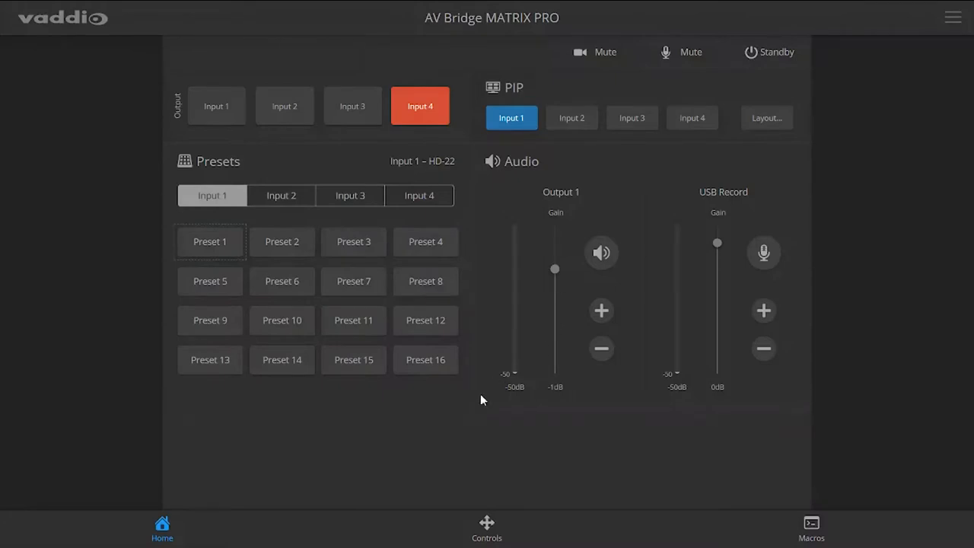
left_click(487, 529)
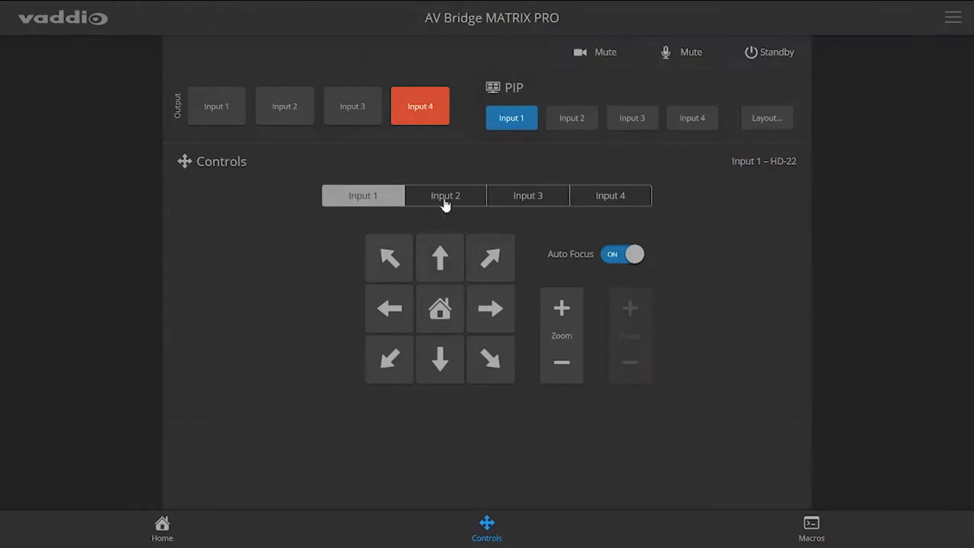
Control the Input 2 camera, check Macros (none defined), then open the RoboSHOT 12 page.
left_click(445, 195)
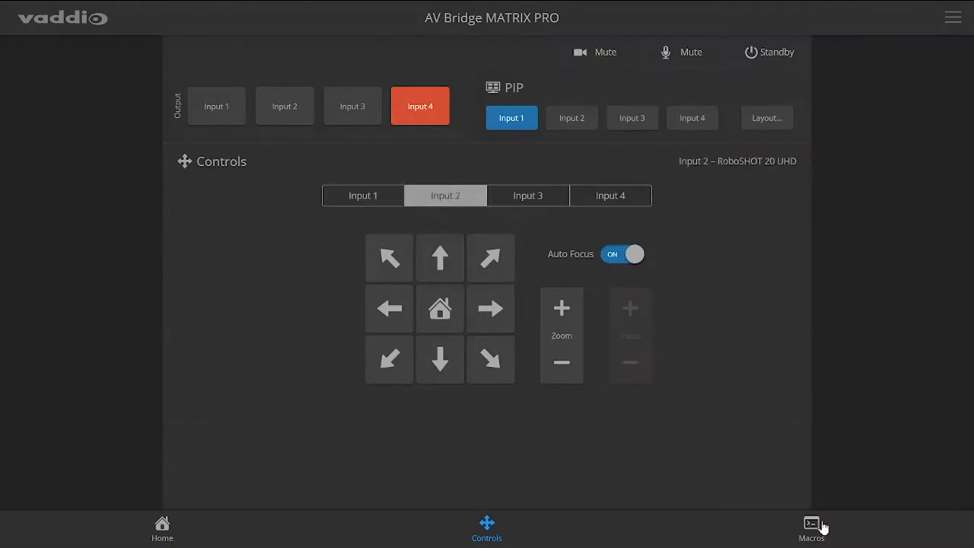
left_click(811, 528)
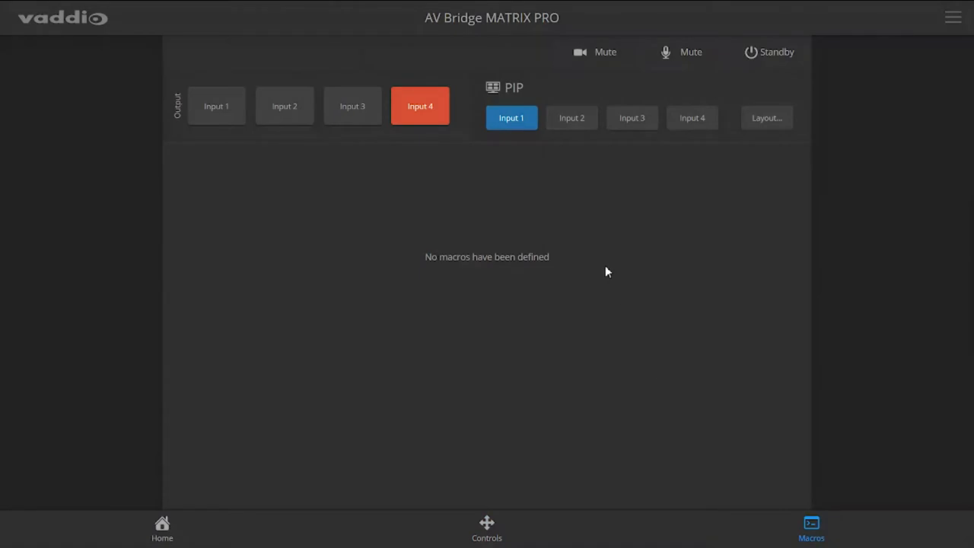
left_click(162, 529)
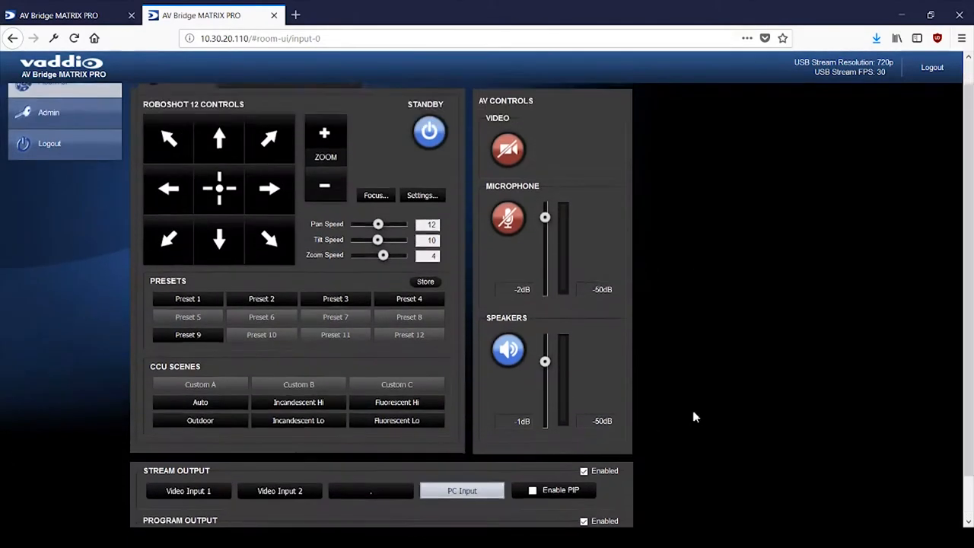
scroll("down", 3)
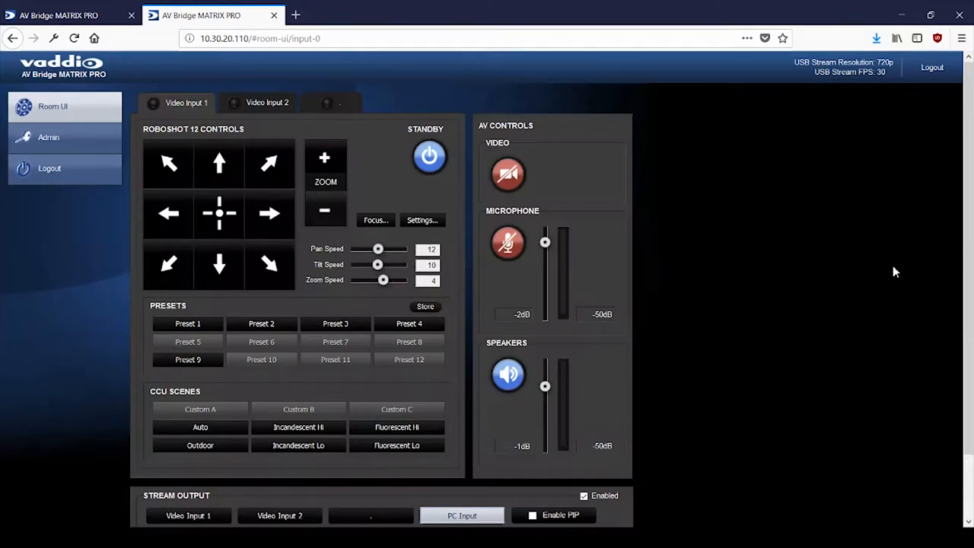
mouse_move(744, 213)
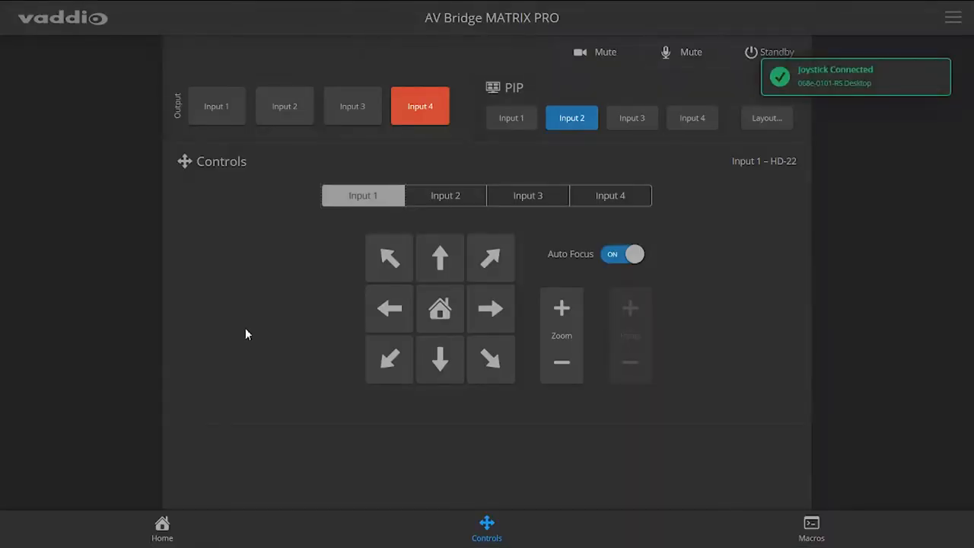
mouse_move(256, 336)
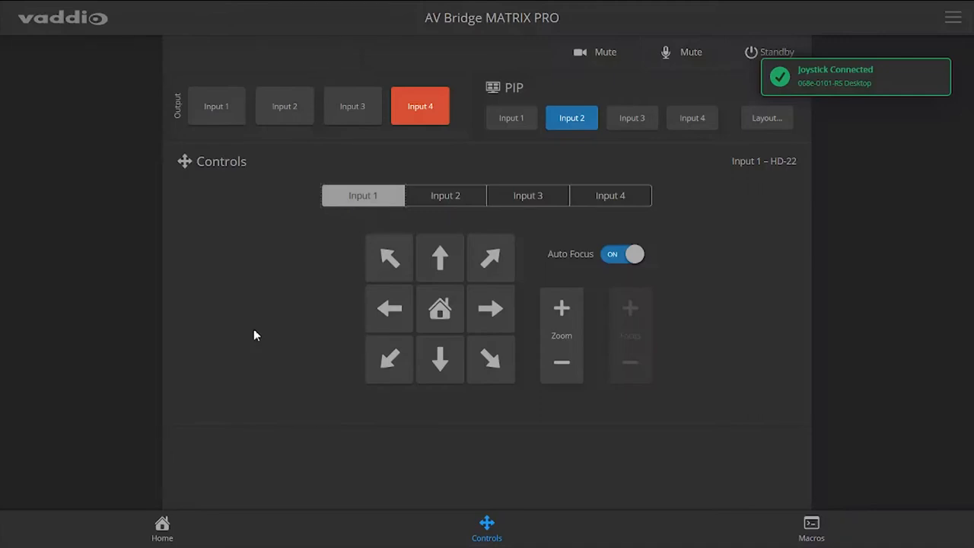
Select Input 2 in the camera controls with the joystick connected.
left_click(446, 196)
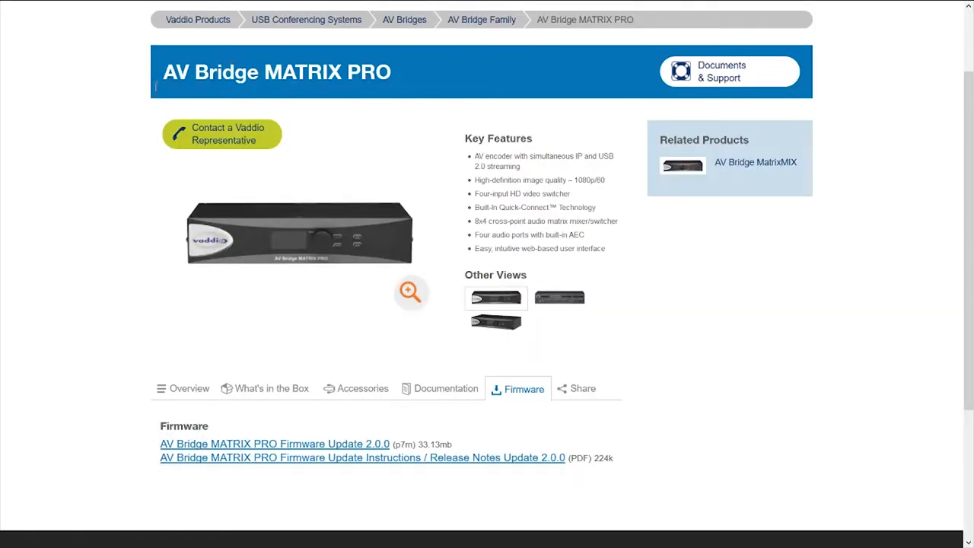
mouse_move(273, 323)
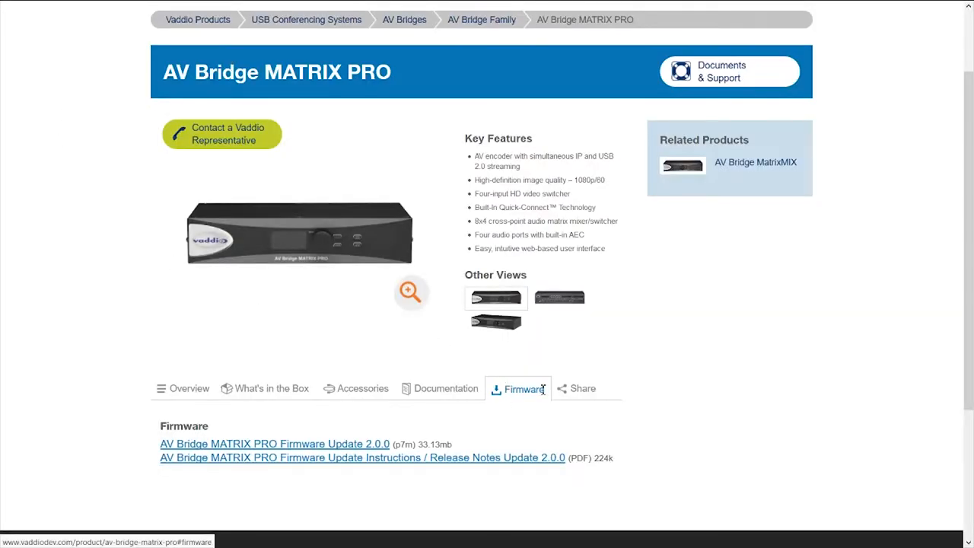
mouse_move(420, 435)
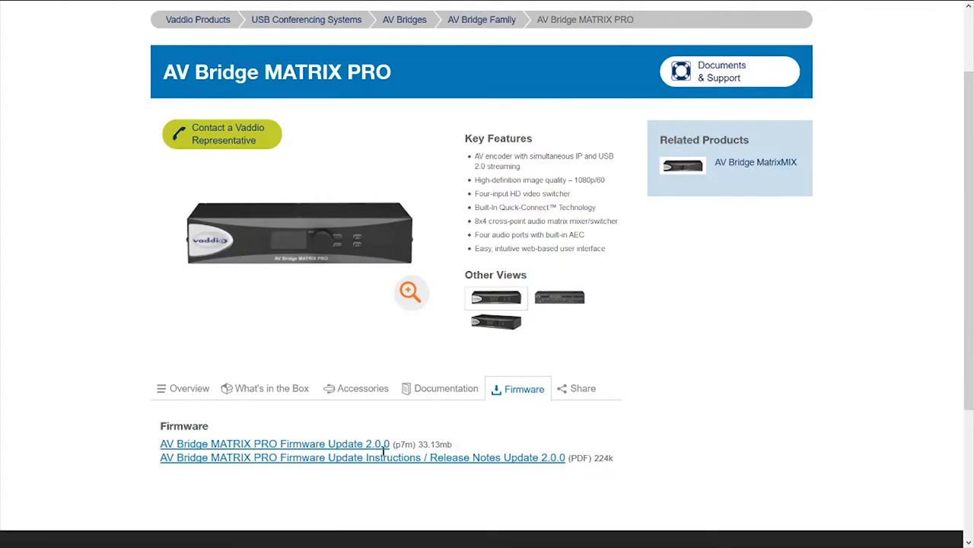
mouse_move(465, 143)
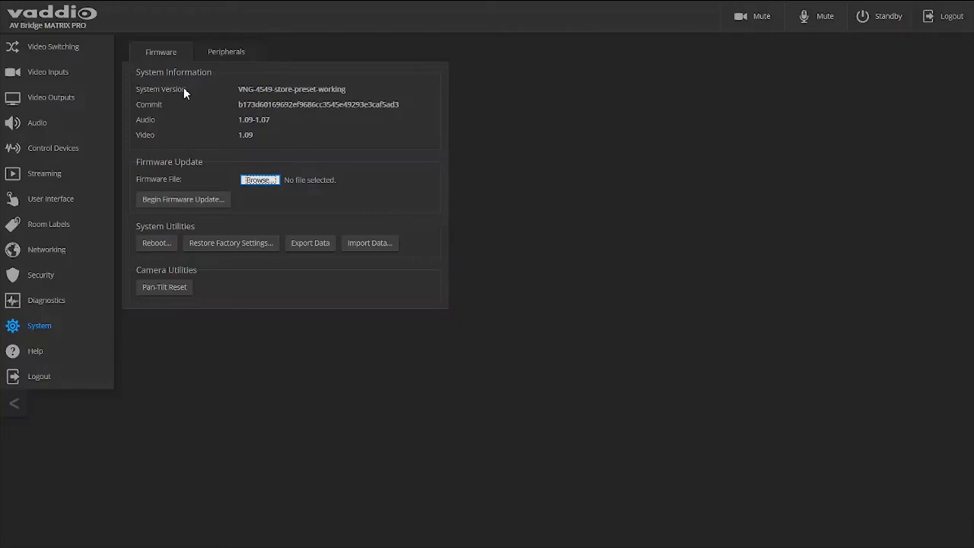
Choose the Matrix Pro 2.0.p7m firmware file and begin the update to its confirmation prompt.
left_click(261, 179)
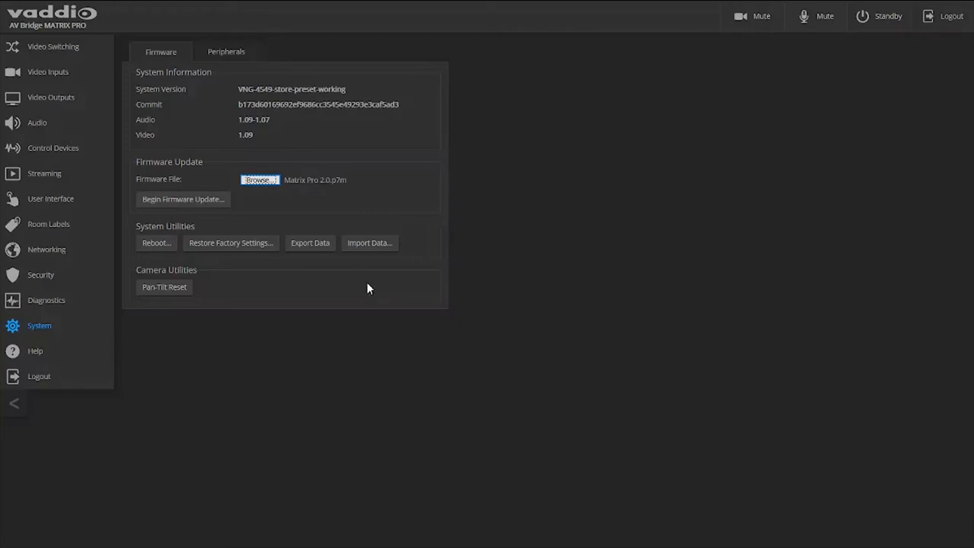
mouse_move(193, 203)
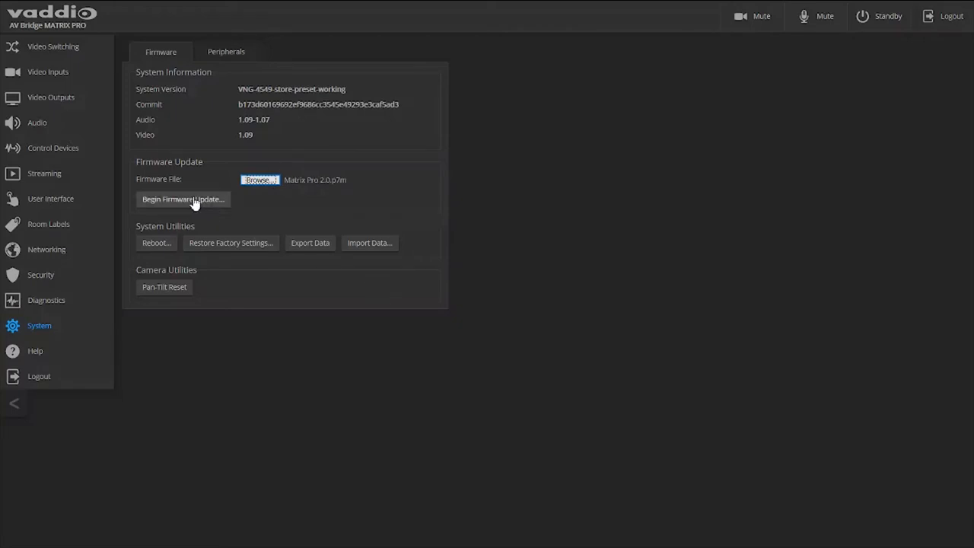
left_click(183, 198)
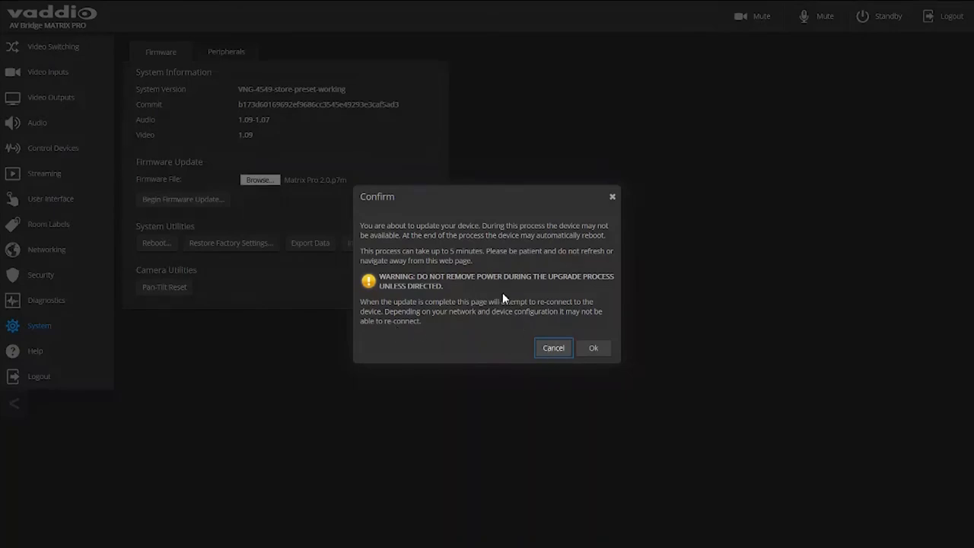
mouse_move(453, 283)
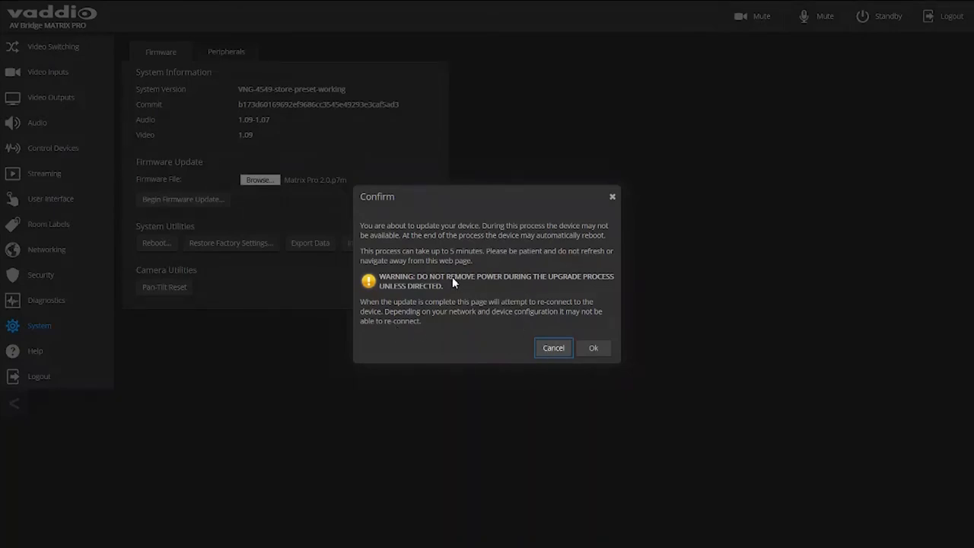
mouse_move(461, 293)
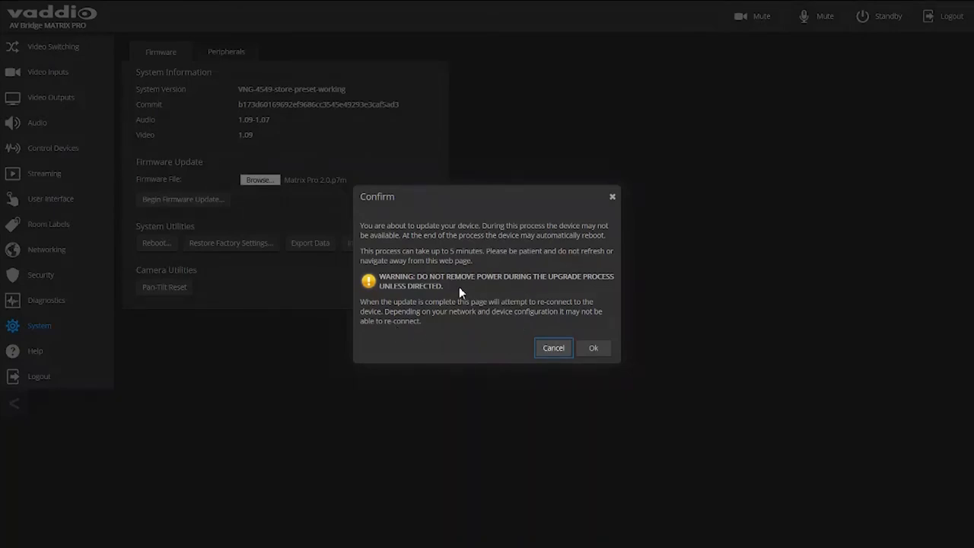
Confirm the warning so the firmware update shows as in progress.
left_click(593, 348)
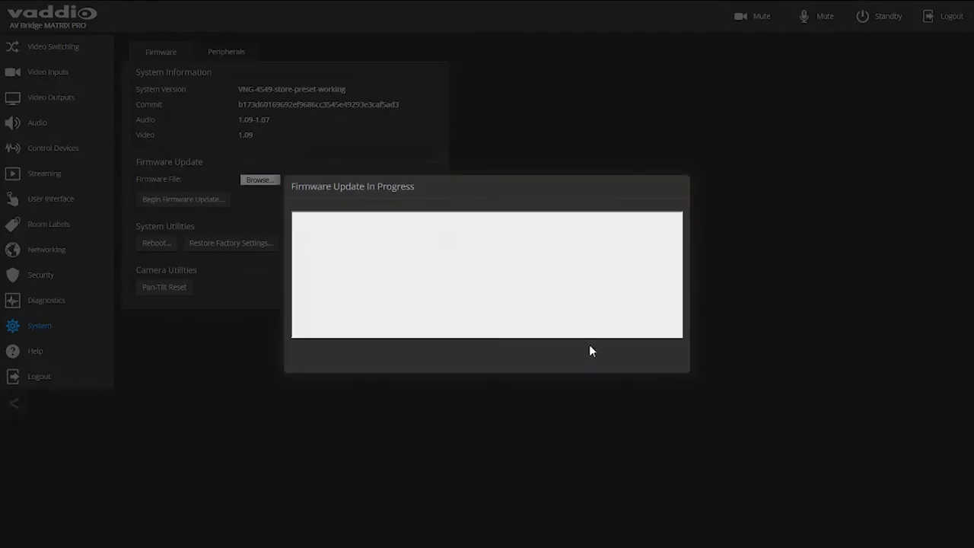